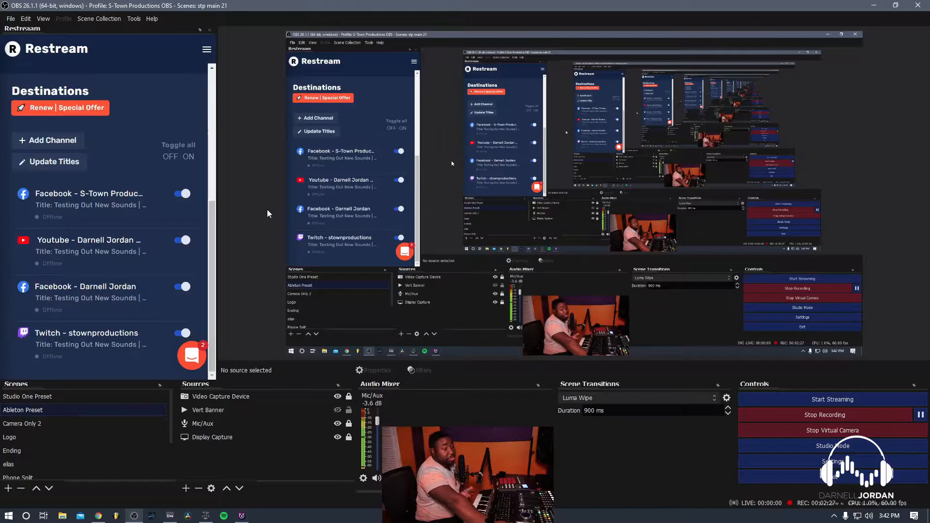
# Switch to the Studio One Preset scene and confirm the stp main 21 scene collection.
pyautogui.click(27, 396)
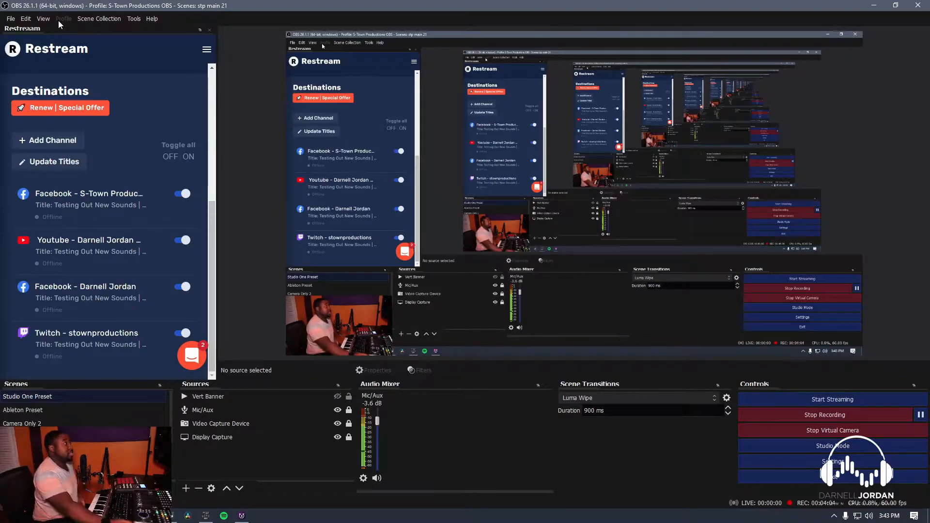
pyautogui.click(99, 18)
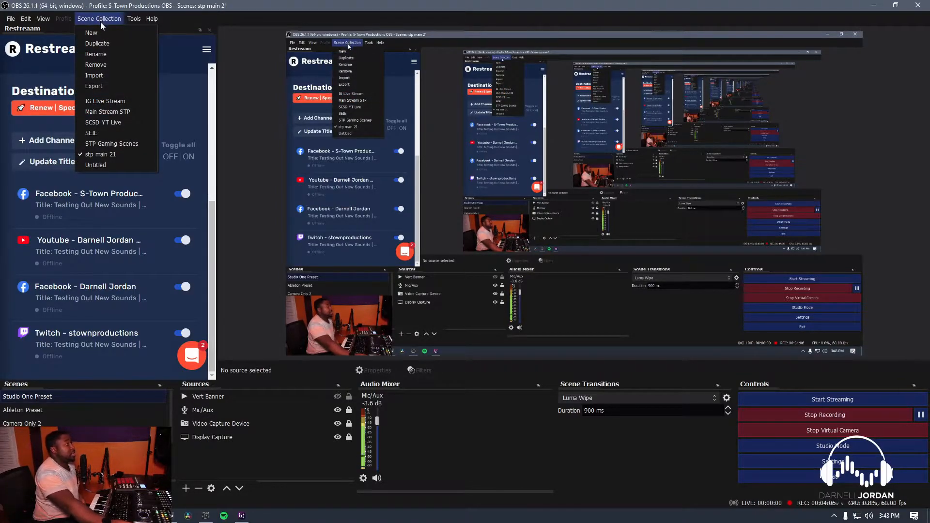
pyautogui.moveTo(101, 154)
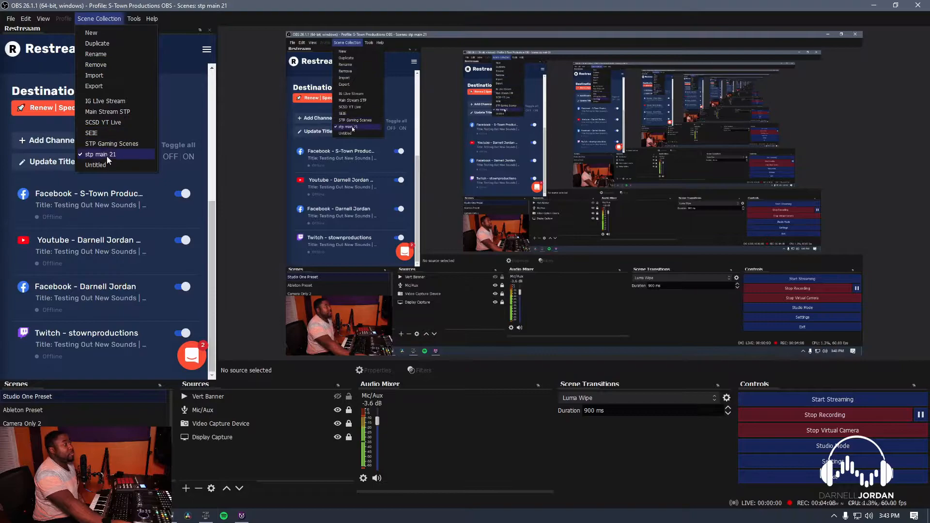
pyautogui.moveTo(106, 101)
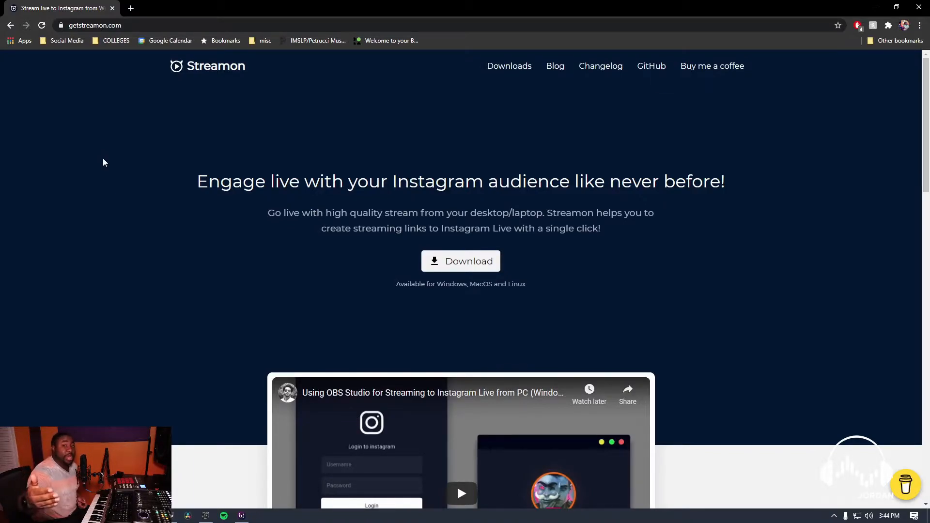
pyautogui.moveTo(709, 267)
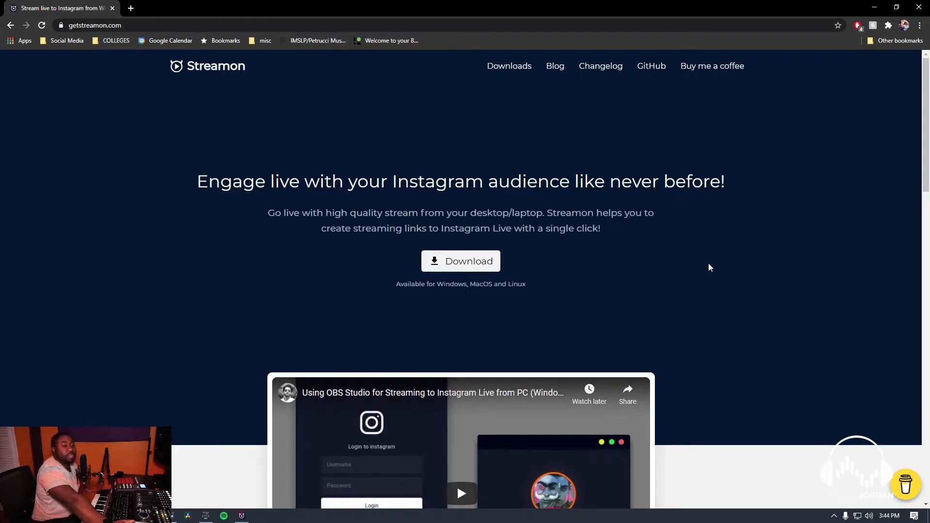
pyautogui.moveTo(616, 274)
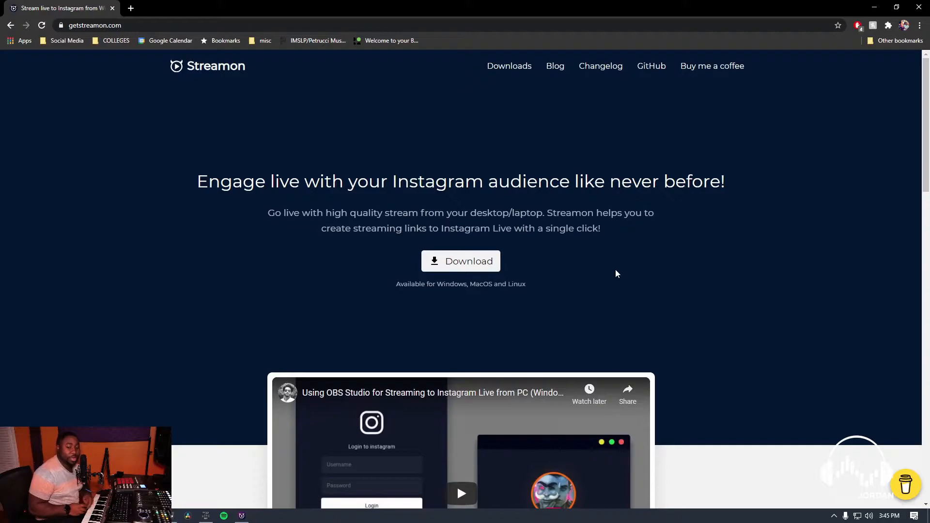
pyautogui.moveTo(584, 307)
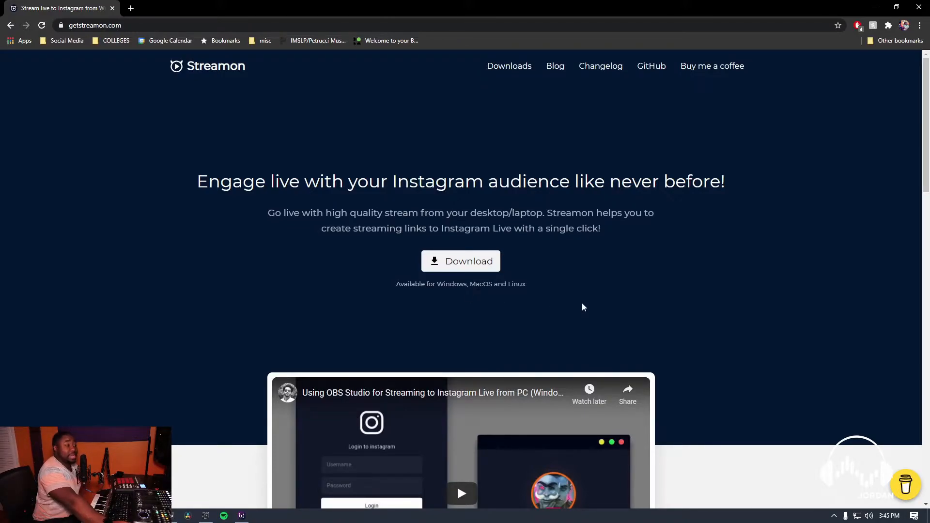
pyautogui.moveTo(724, 370)
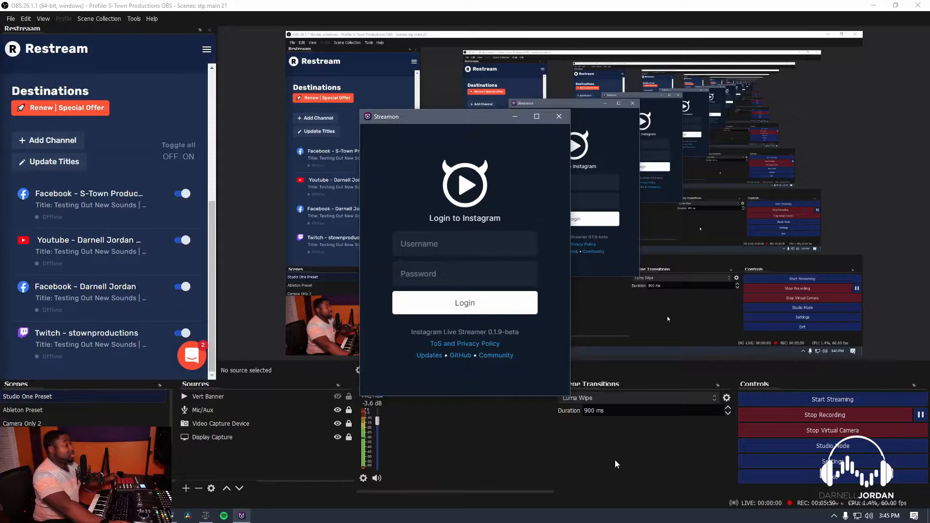
# Put away the Streamon Instagram login window so OBS shows again.
pyautogui.click(558, 116)
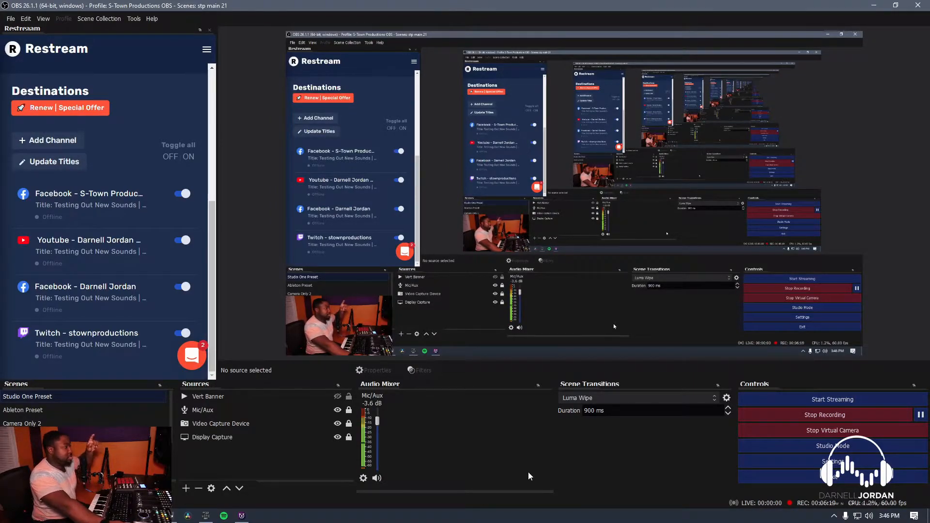
# Select the Ableton Preset scene and launch a second OBS Studio (64bit) instance.
pyautogui.click(23, 409)
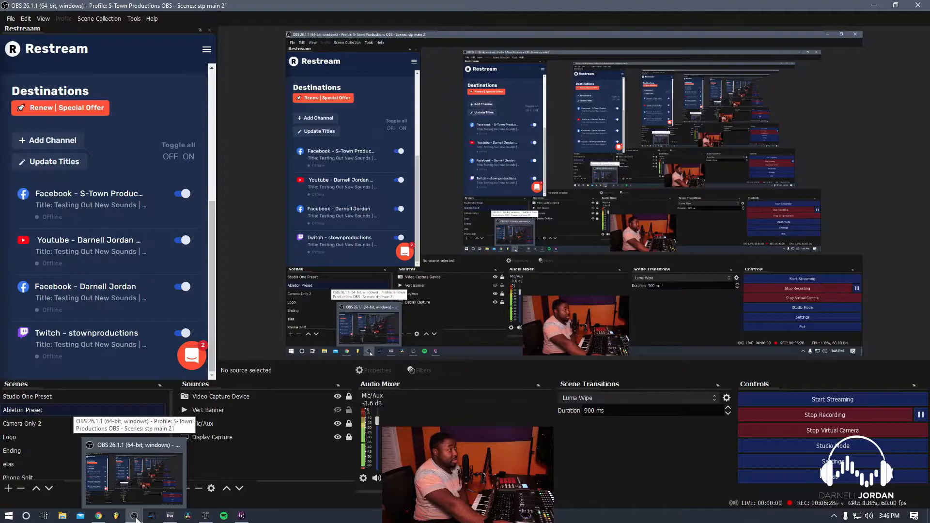
pyautogui.rightClick(134, 515)
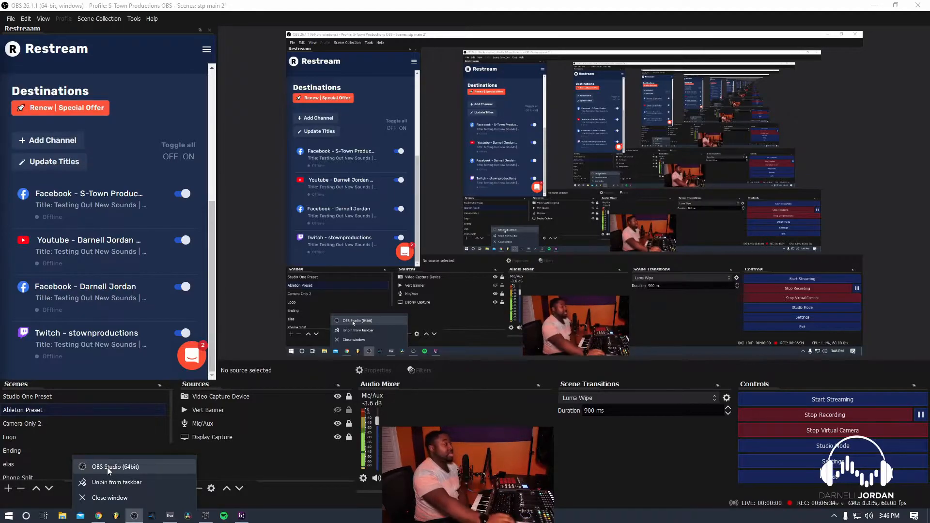
pyautogui.click(116, 467)
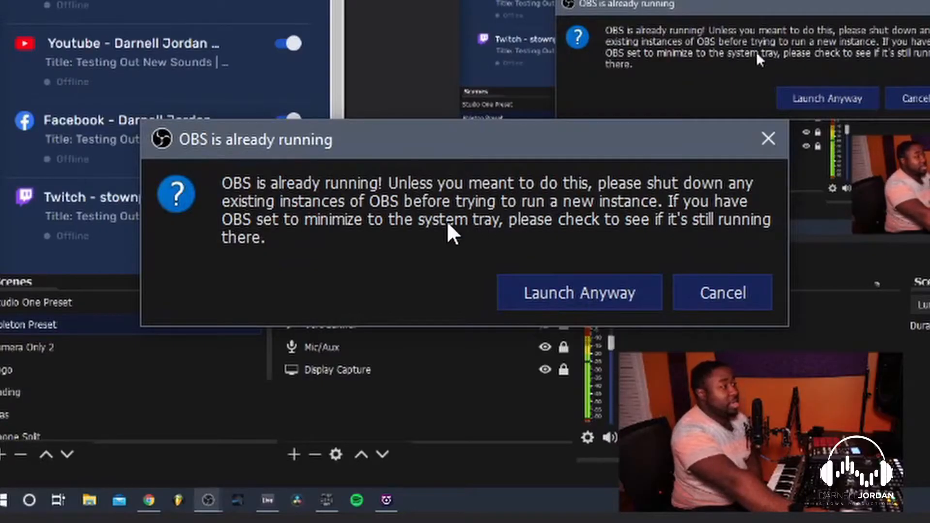
pyautogui.moveTo(291, 235)
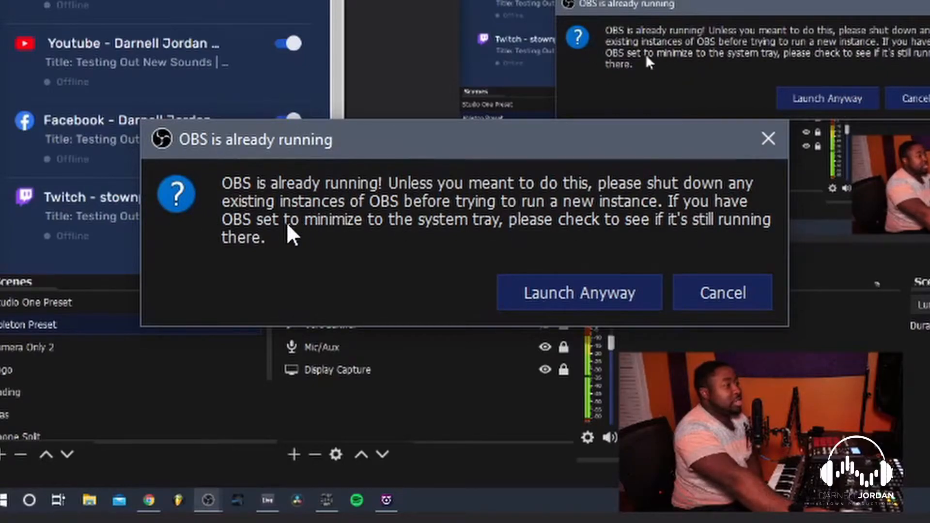
pyautogui.moveTo(270, 255)
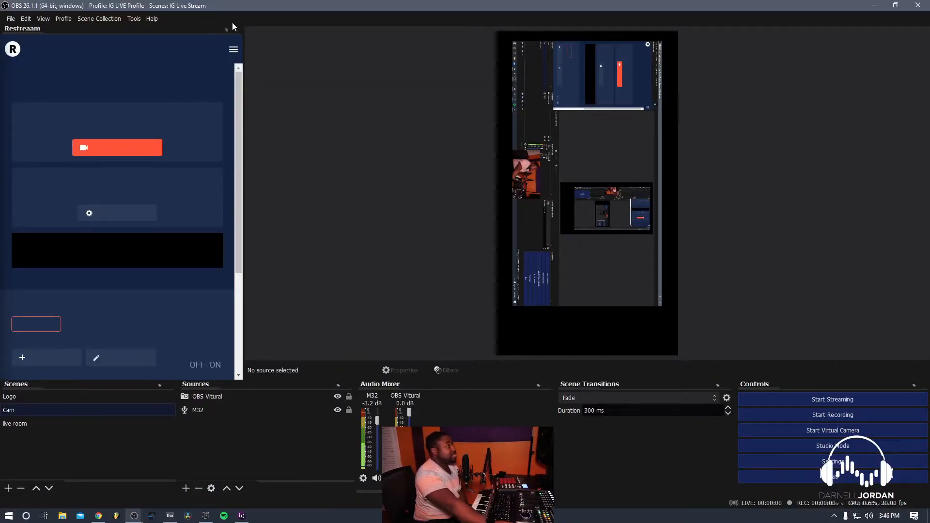
# Confirm the second OBS instance is running the IG LIVE Profile.
pyautogui.click(64, 19)
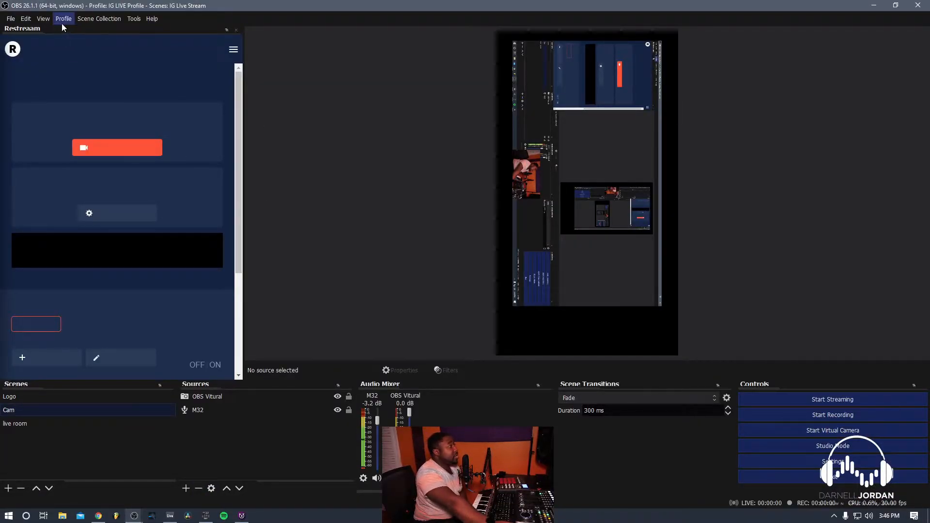
pyautogui.click(63, 19)
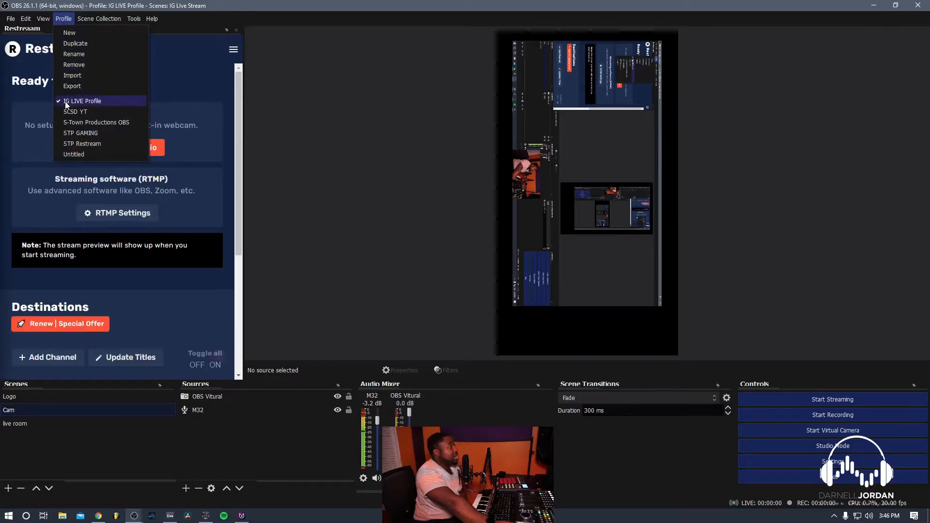
pyautogui.click(99, 18)
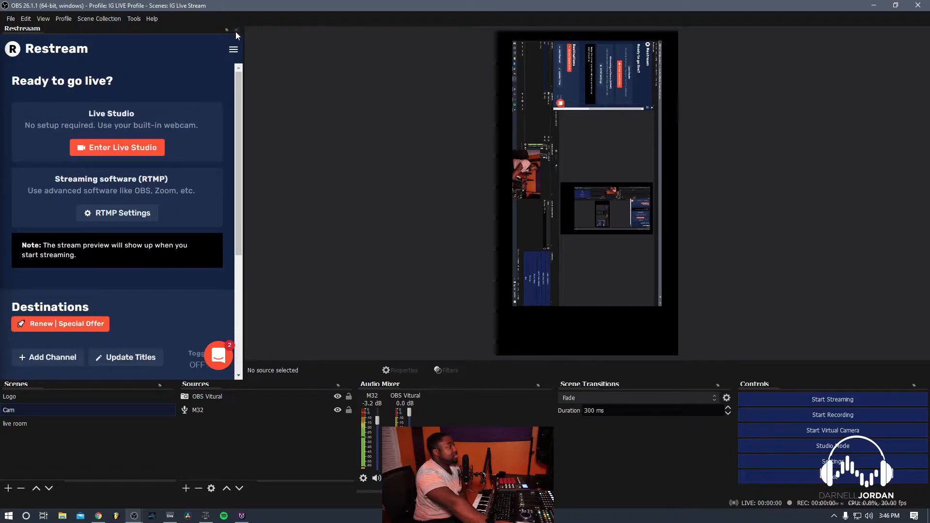
pyautogui.click(236, 30)
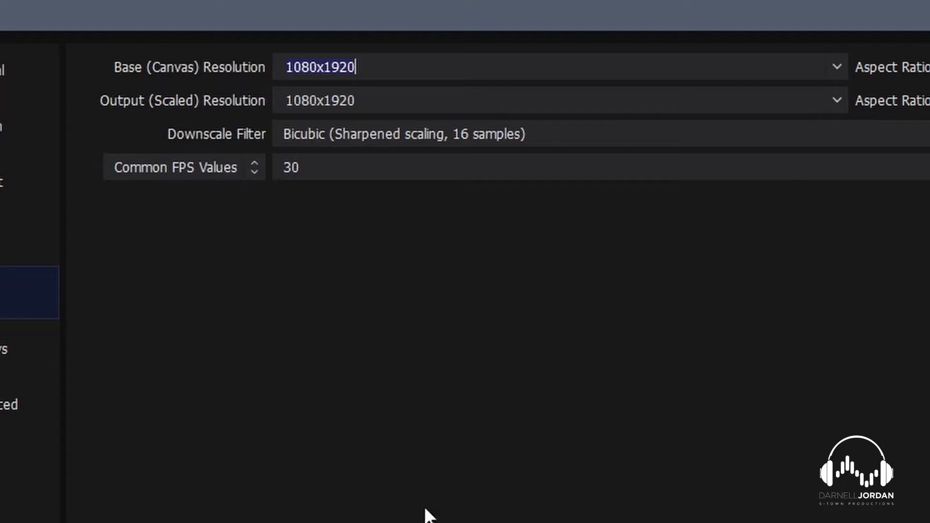
# Set the Base and Output resolution to 1080x1920 and apply the change.
pyautogui.write('10')
pyautogui.click(560, 101)
pyautogui.write('360x640')
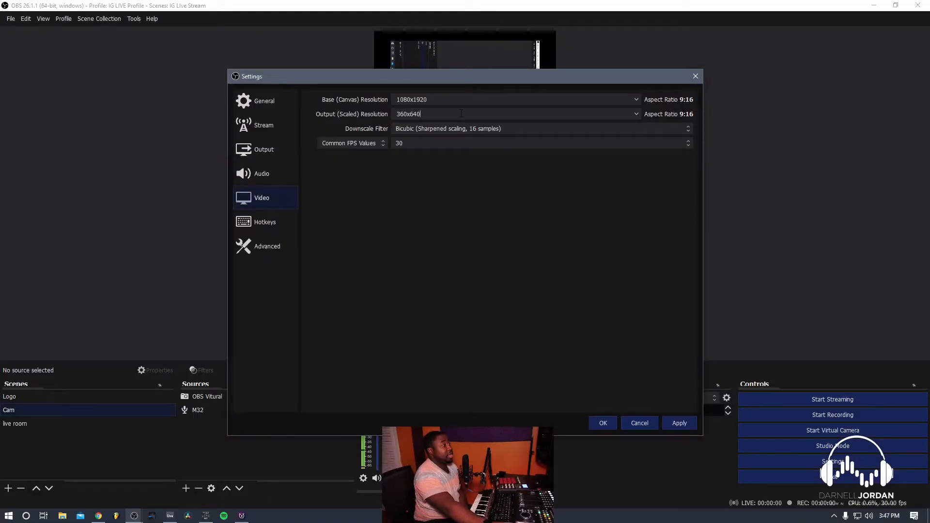
pyautogui.write('1080x1920')
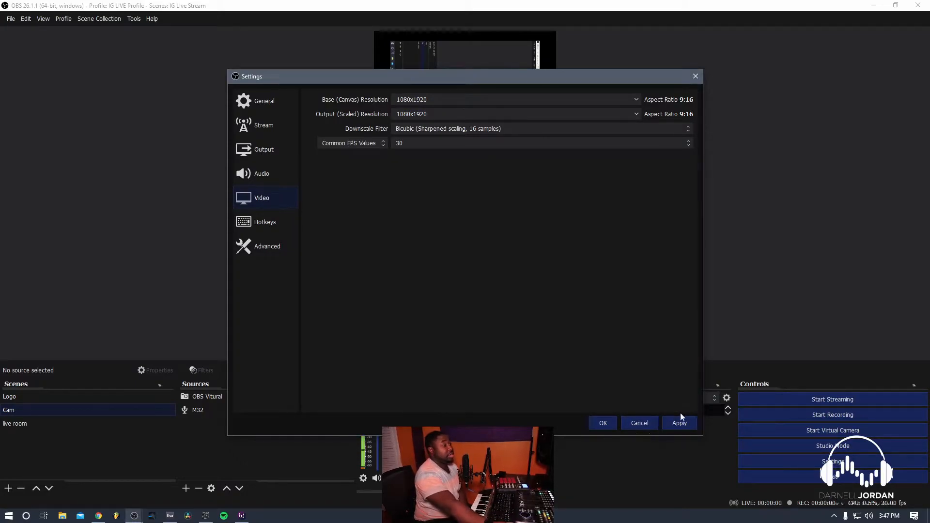
pyautogui.click(680, 423)
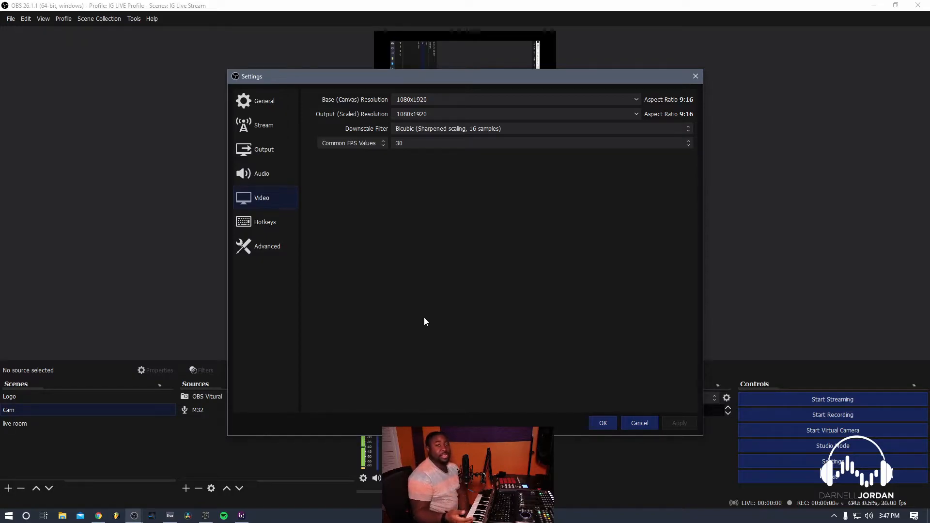
pyautogui.click(264, 125)
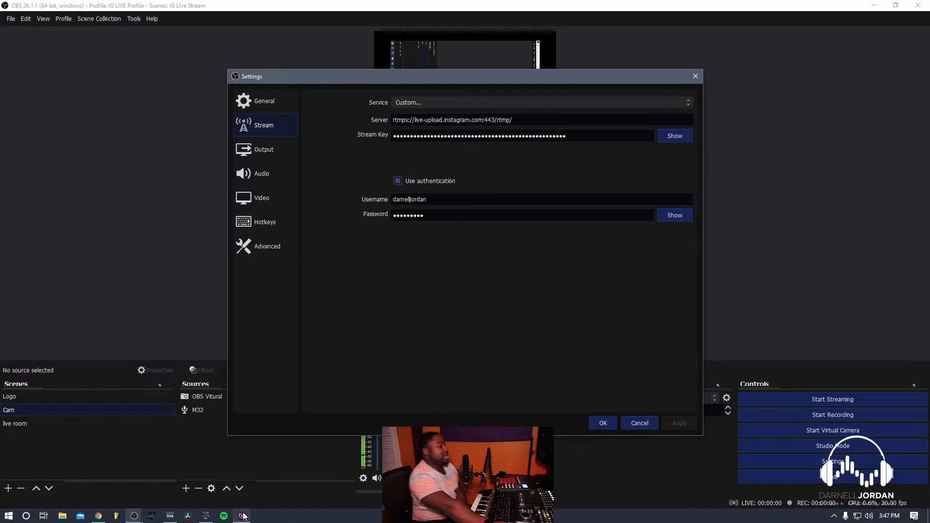
# Open Streamon, enter the Instagram username, and move to the password field.
pyautogui.click(241, 515)
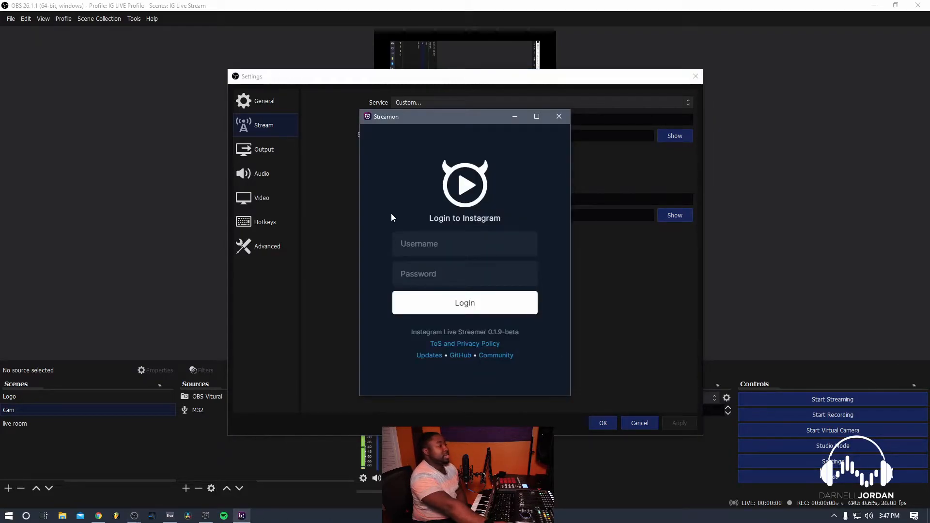
pyautogui.click(464, 243)
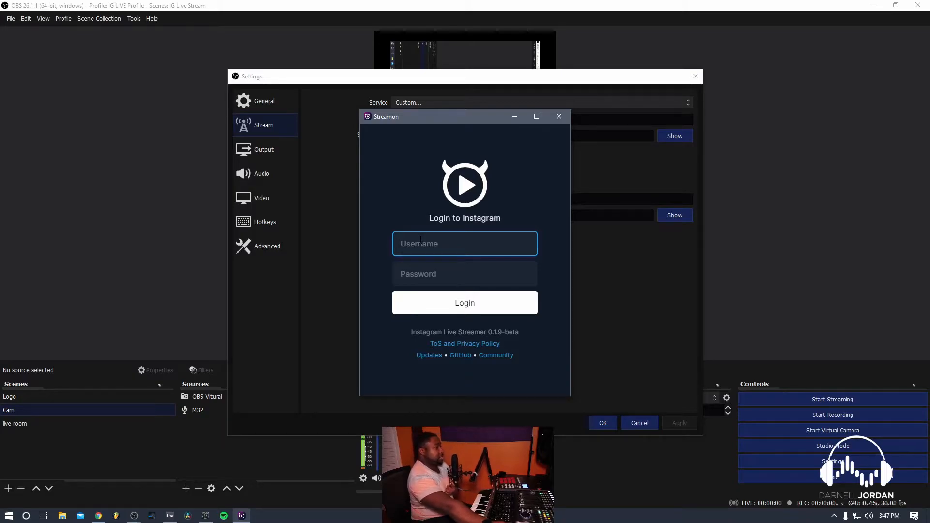
pyautogui.write('stownpro')
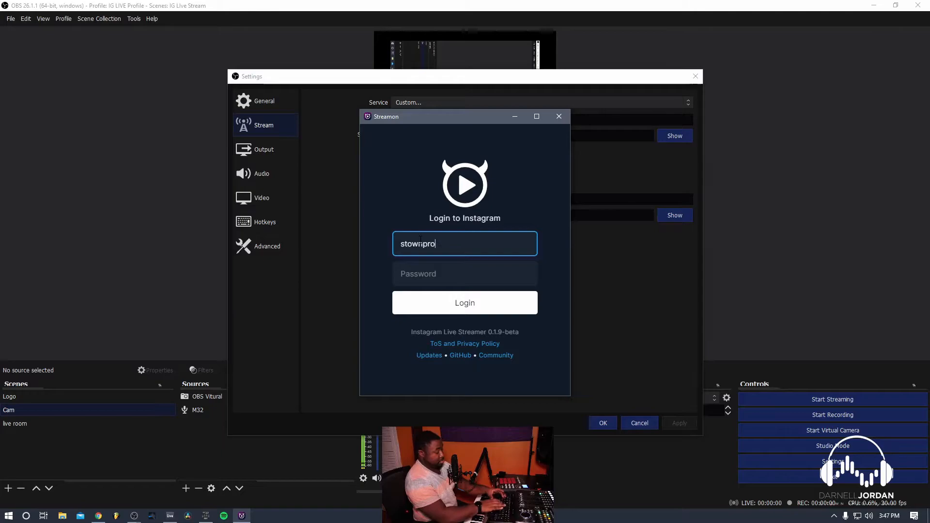
pyautogui.click(464, 303)
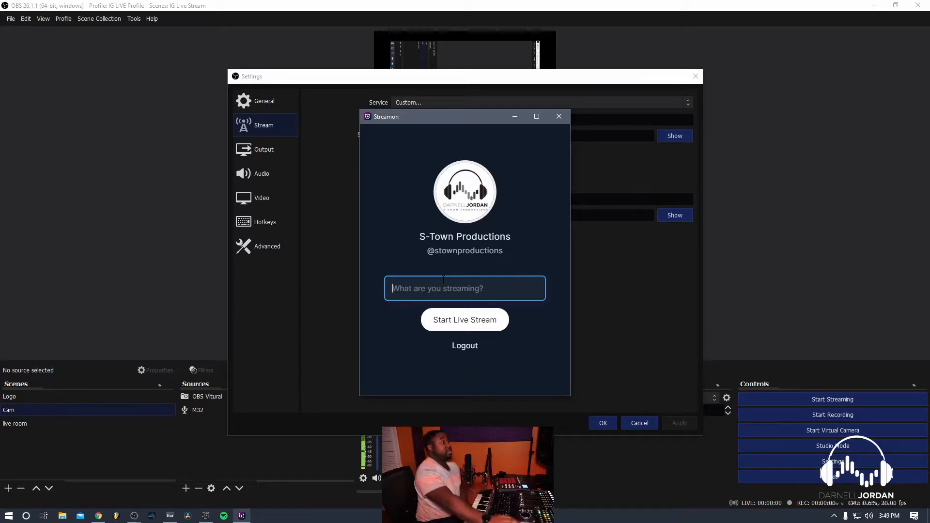
pyautogui.moveTo(607, 283)
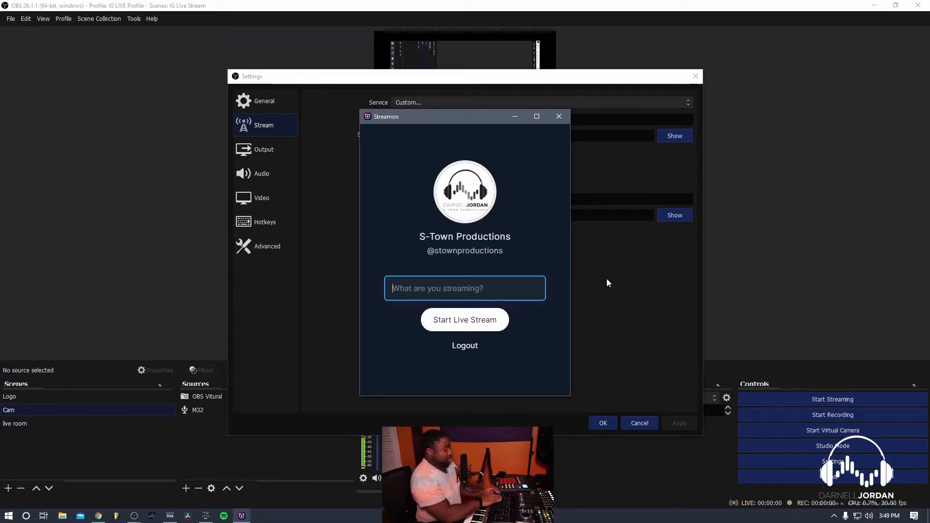
# Title the broadcast 'Test Str' and start setting up the Instagram live stream.
pyautogui.write('Test Str')
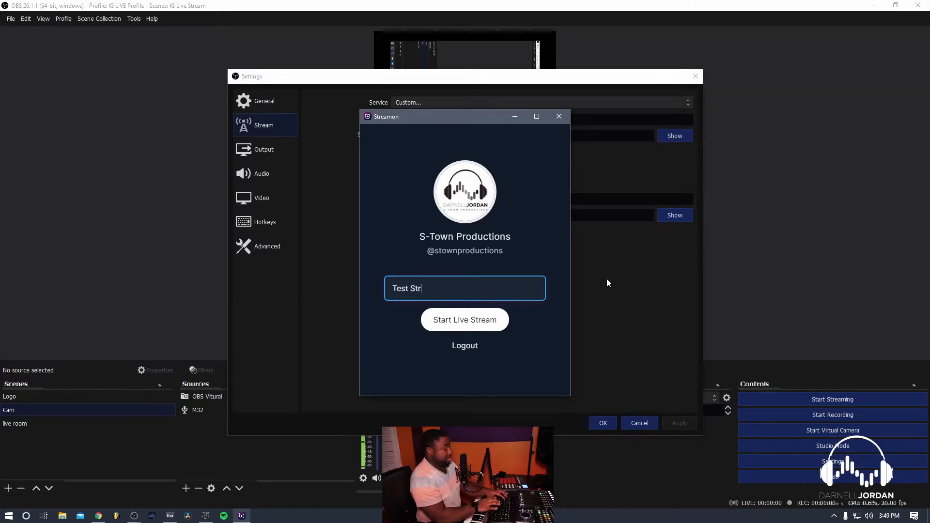
pyautogui.click(465, 319)
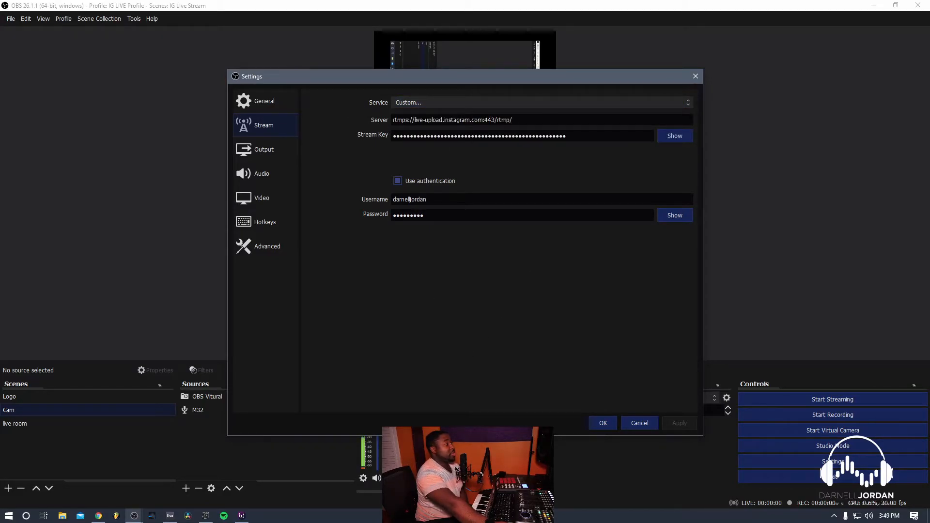
# Clear the old stream key and switch to Streamon for the new credentials.
pyautogui.click(522, 135)
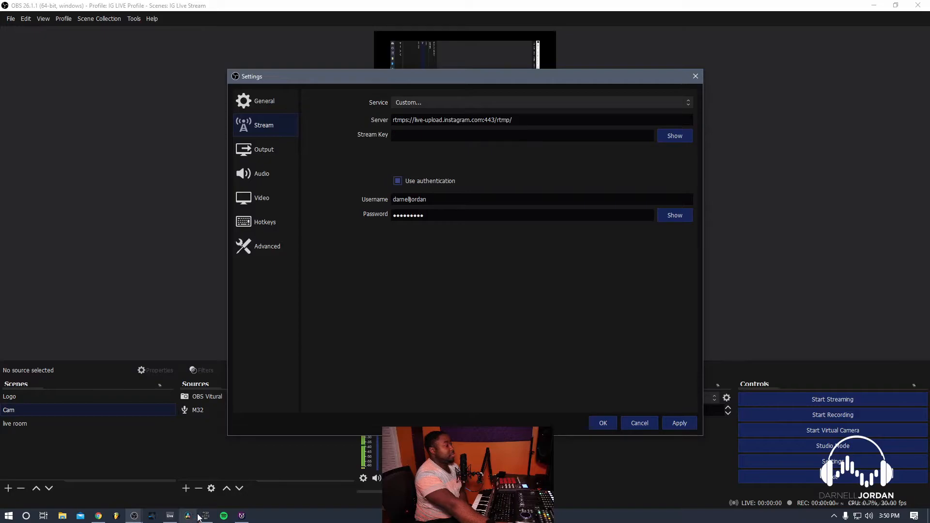
pyautogui.click(187, 516)
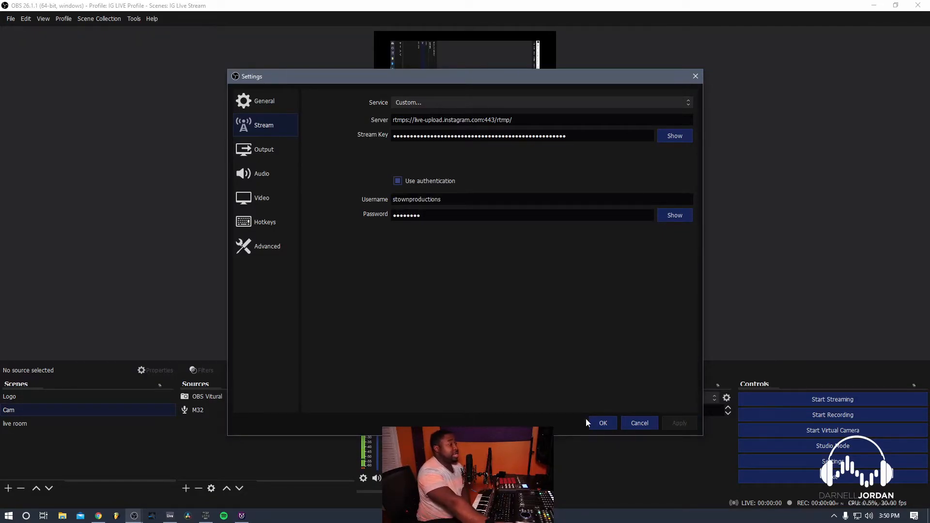
# Save the stream settings and return to the vertical Cam scene preview.
pyautogui.click(603, 422)
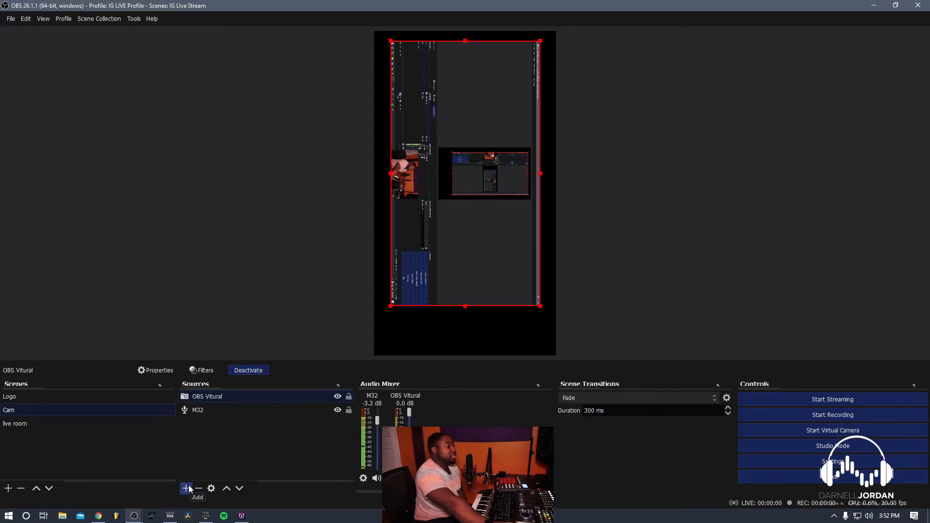
pyautogui.moveTo(854, 407)
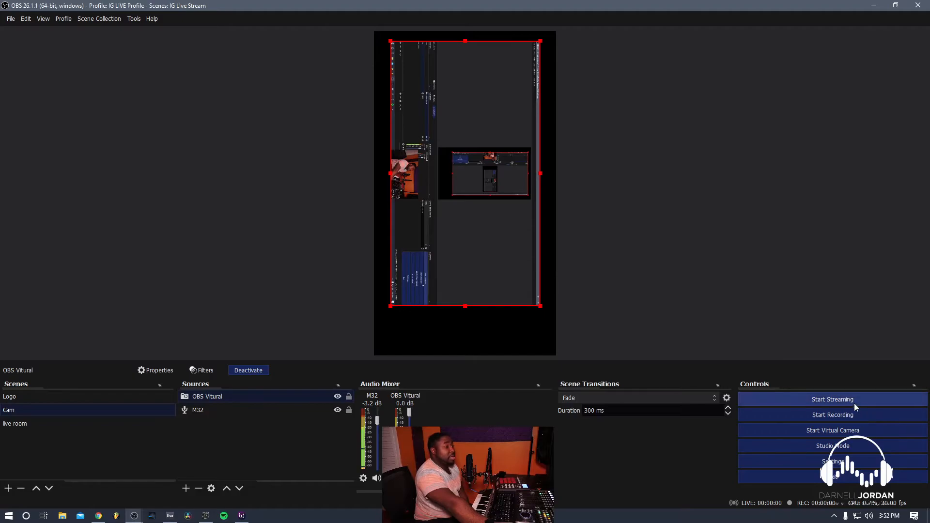
# Start streaming in OBS, then press Go Live! in Streamon to broadcast on Instagram.
pyautogui.click(832, 399)
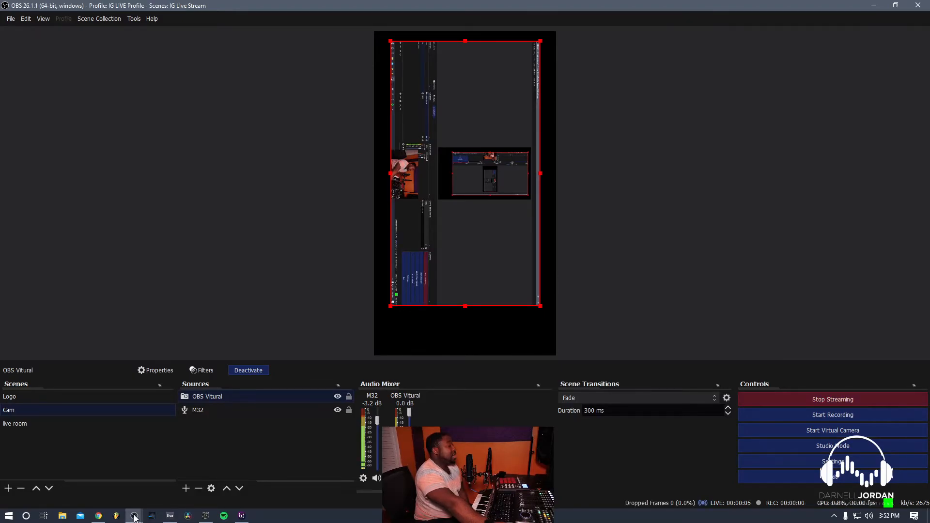
pyautogui.click(241, 516)
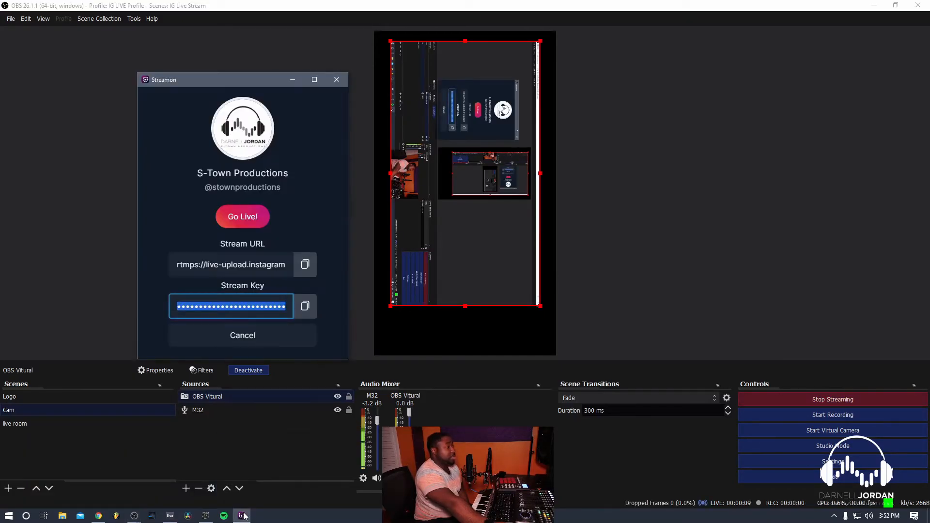
pyautogui.click(242, 217)
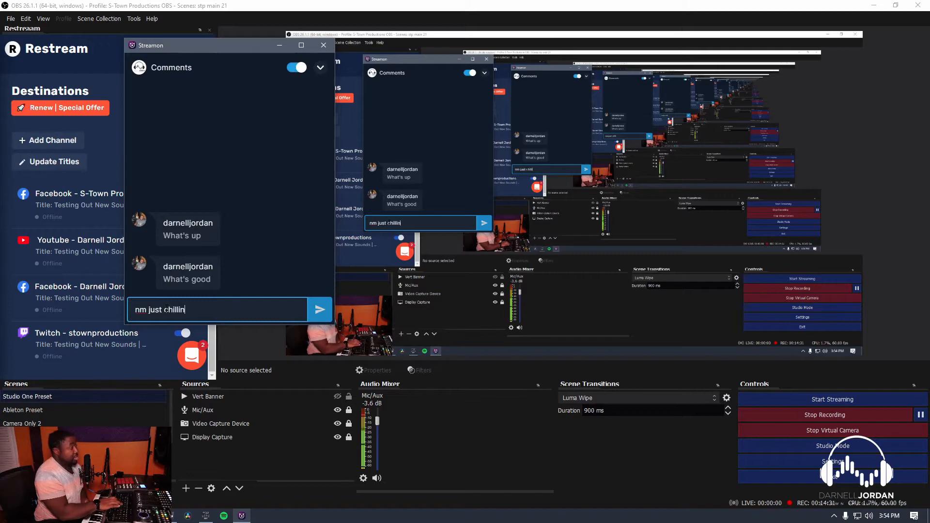
# Send the typed reply to viewers from Streamon's Comments box.
pyautogui.click(320, 309)
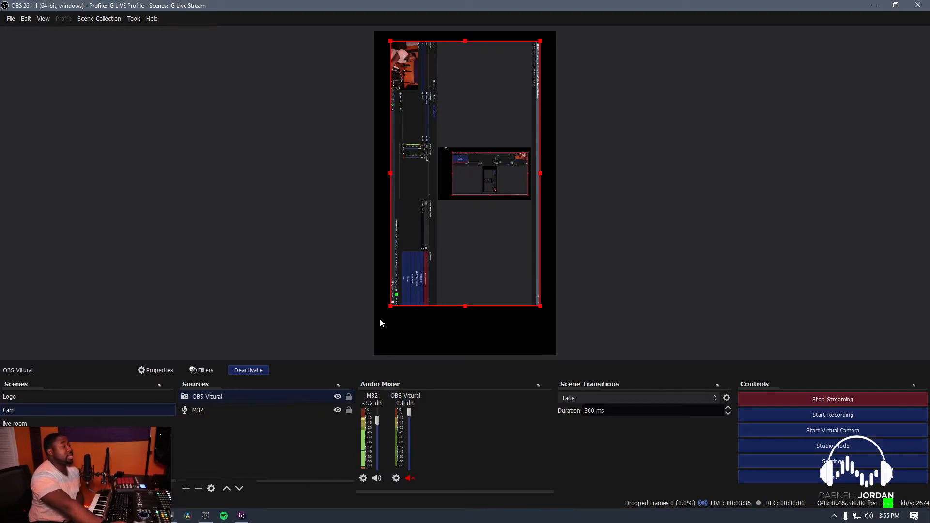
pyautogui.moveTo(384, 359)
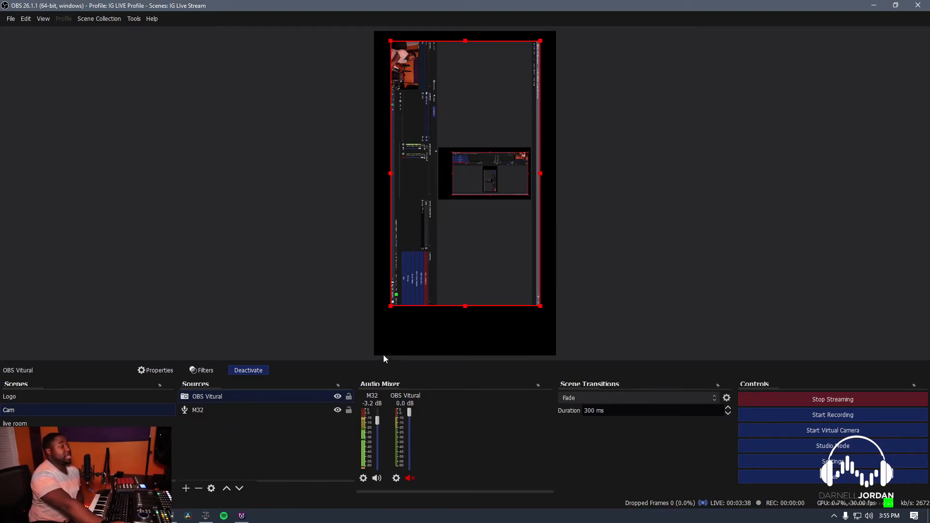
pyautogui.moveTo(481, 369)
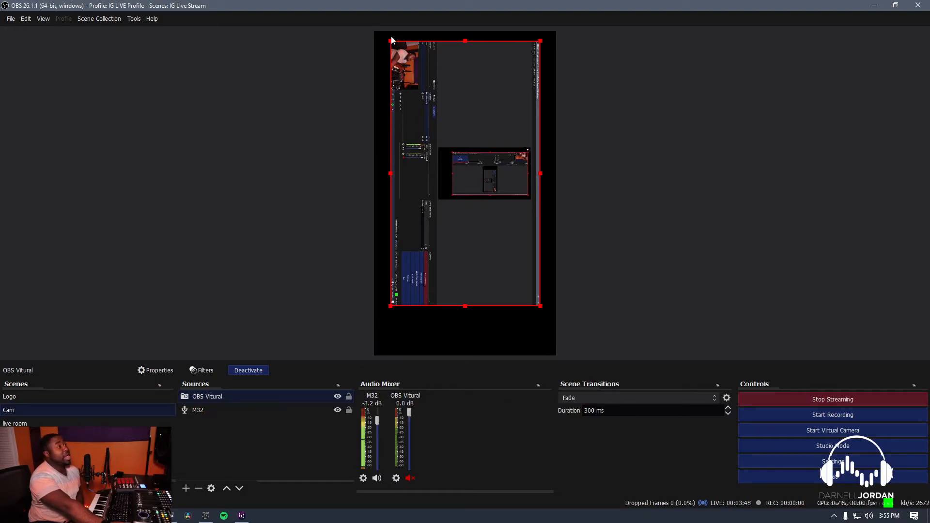
pyautogui.moveTo(442, 42)
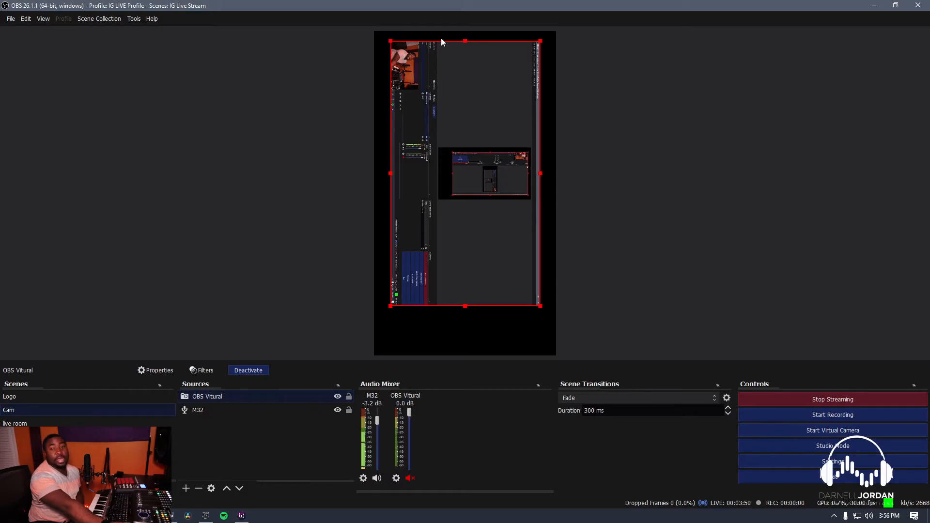
pyautogui.moveTo(578, 317)
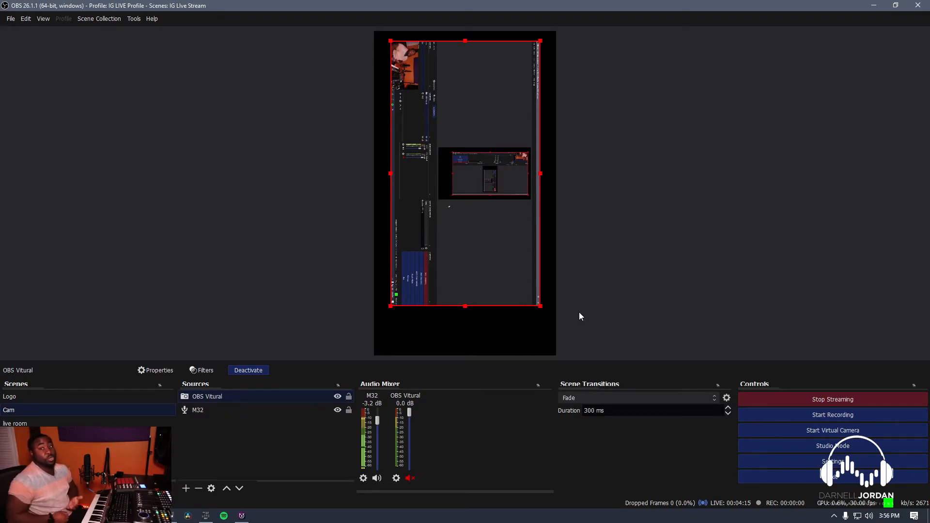
pyautogui.moveTo(504, 253)
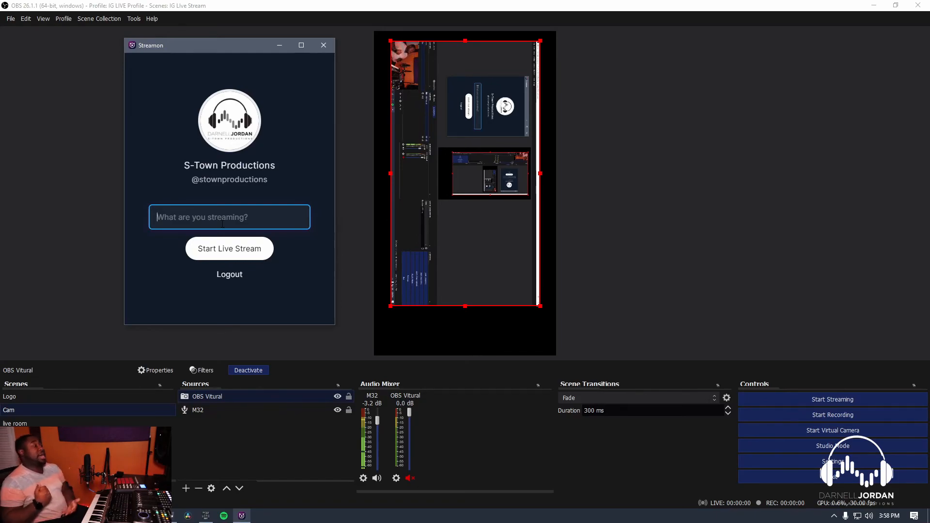
pyautogui.moveTo(323, 45)
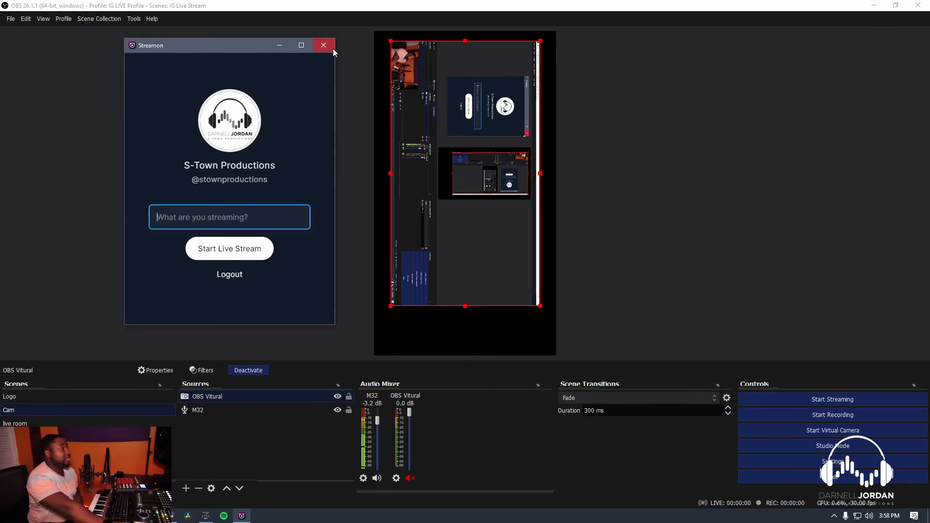